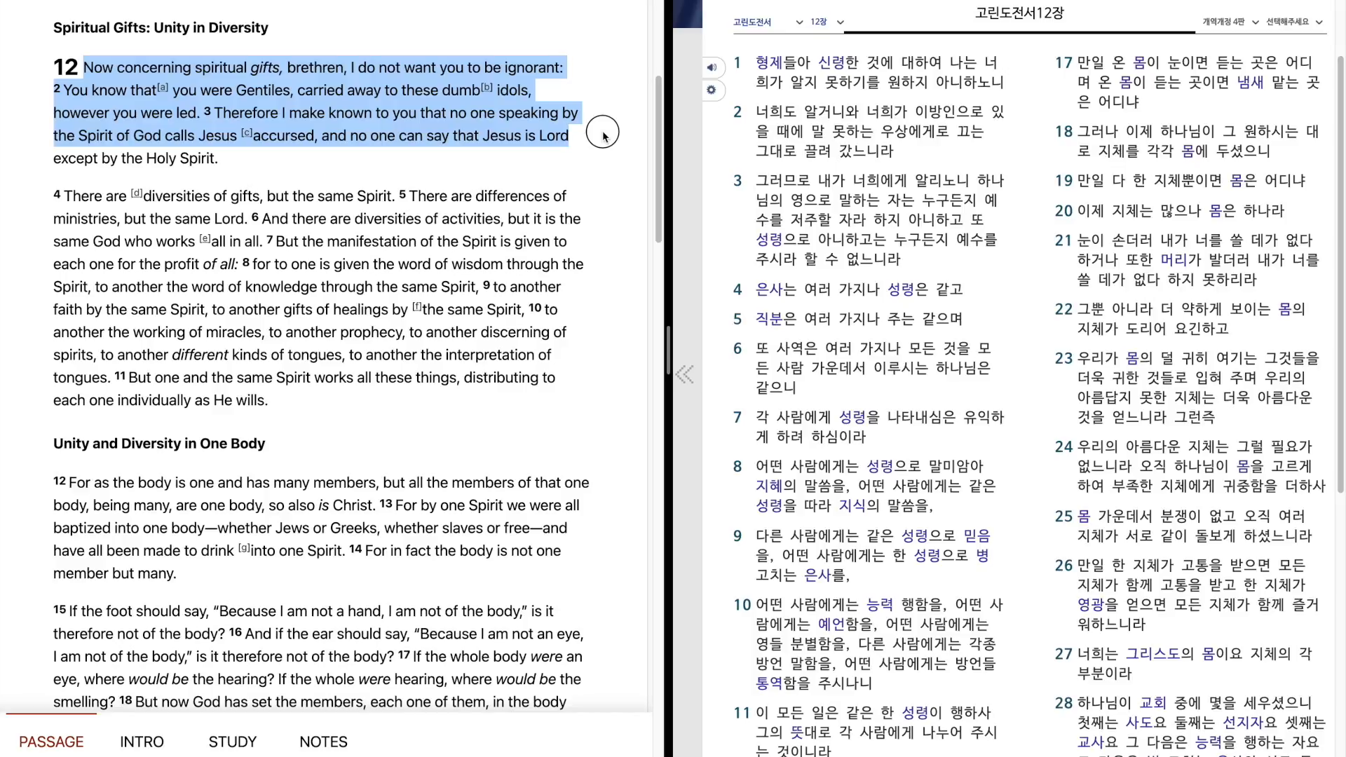
{"action": "mouse_move", "coordinate": [604, 150]}
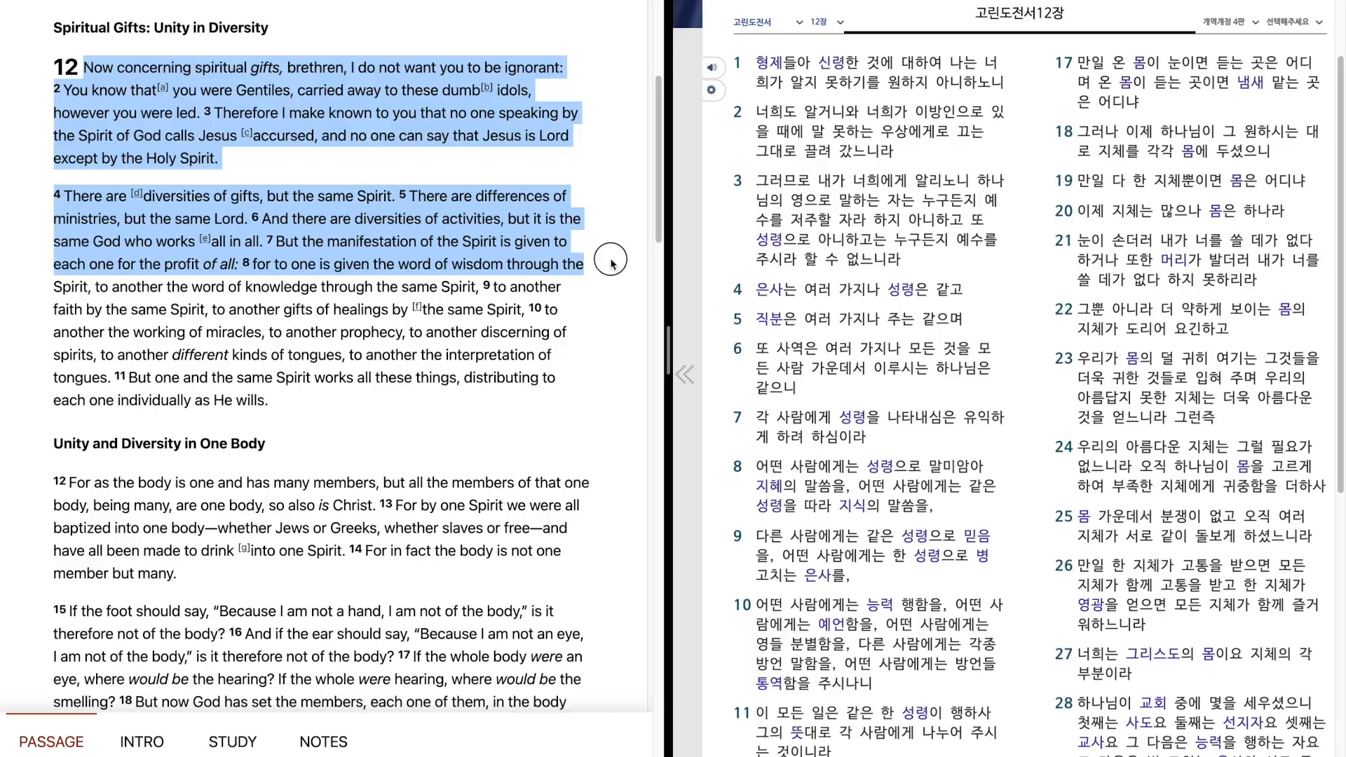
{"action": "mouse_move", "coordinate": [610, 286]}
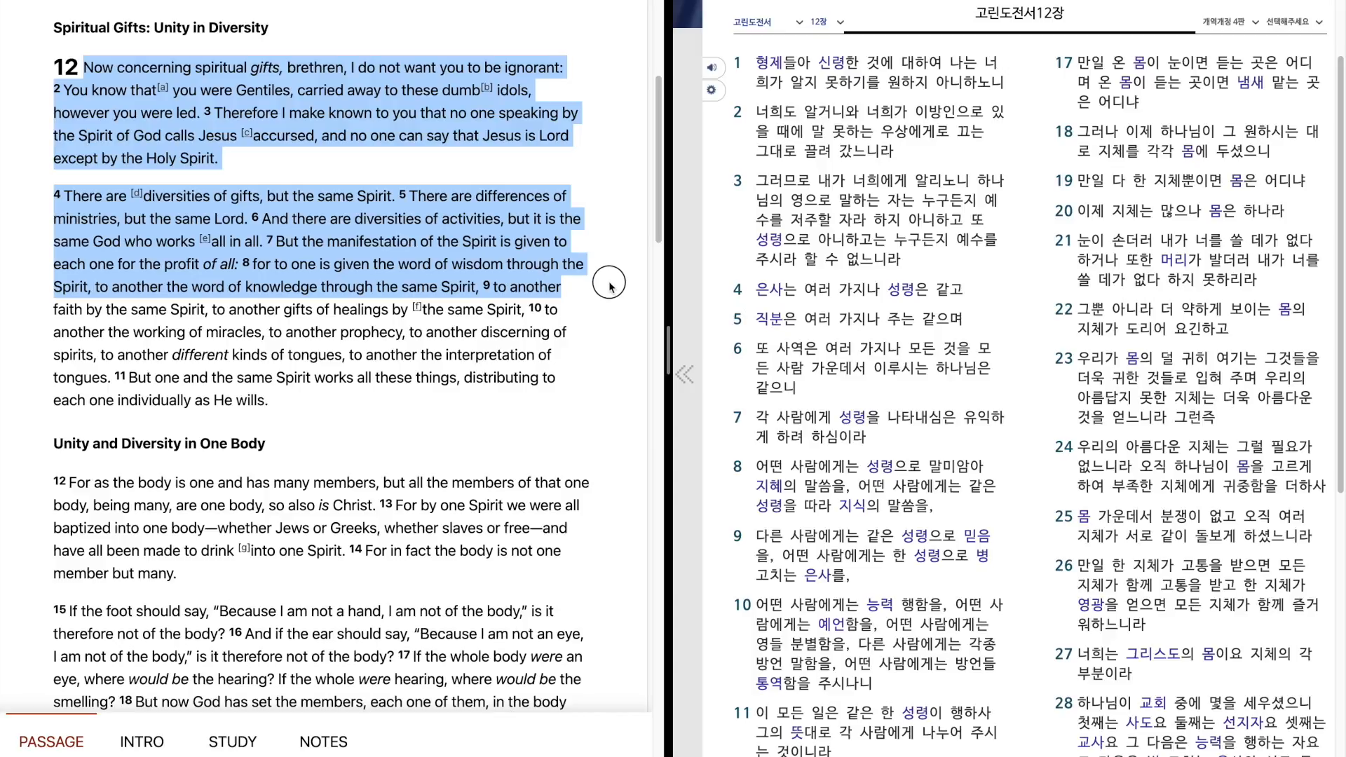
{"action": "mouse_move", "coordinate": [607, 311]}
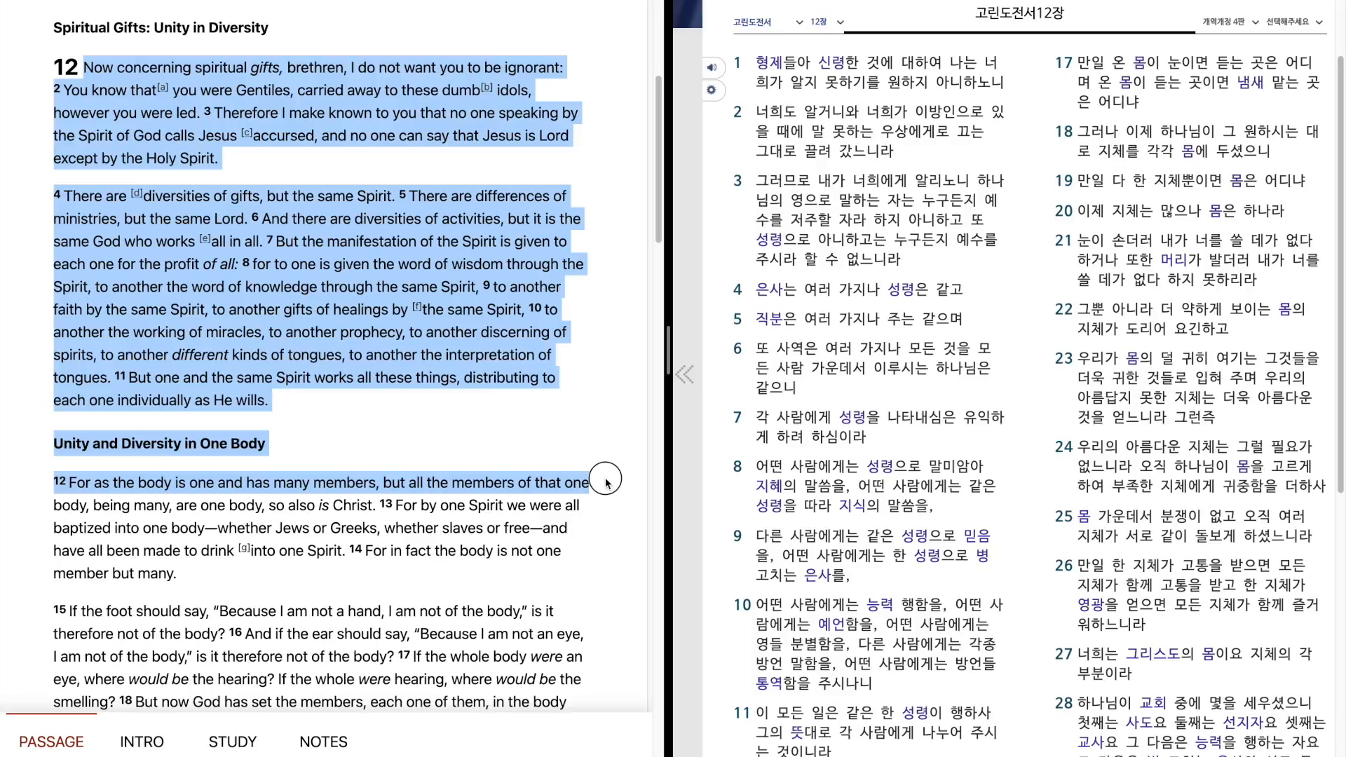
{"action": "mouse_move", "coordinate": [607, 505]}
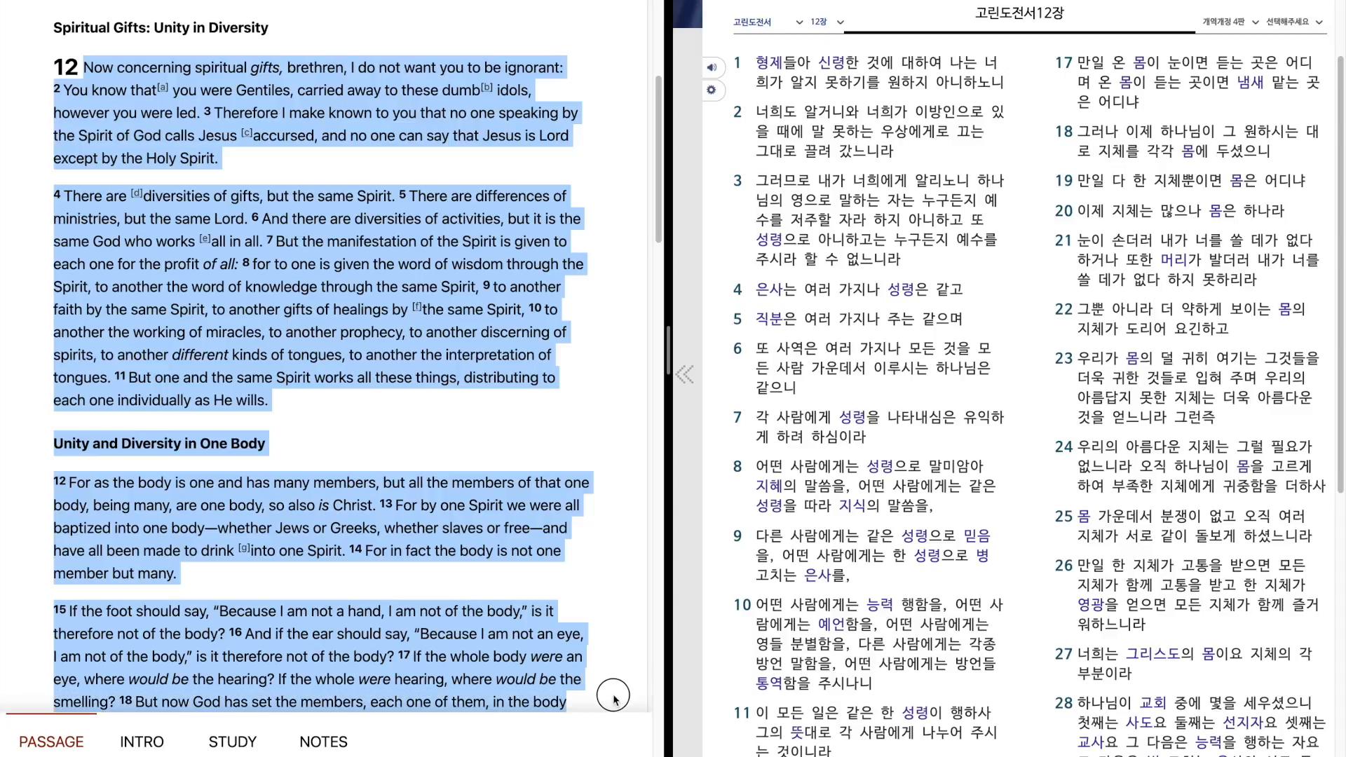
Scroll the NKJV pane down so verses 19–26 of 1 Corinthians 12 and the footnotes show.
{"action": "scroll", "scroll_direction": "down", "scroll_amount": 3}
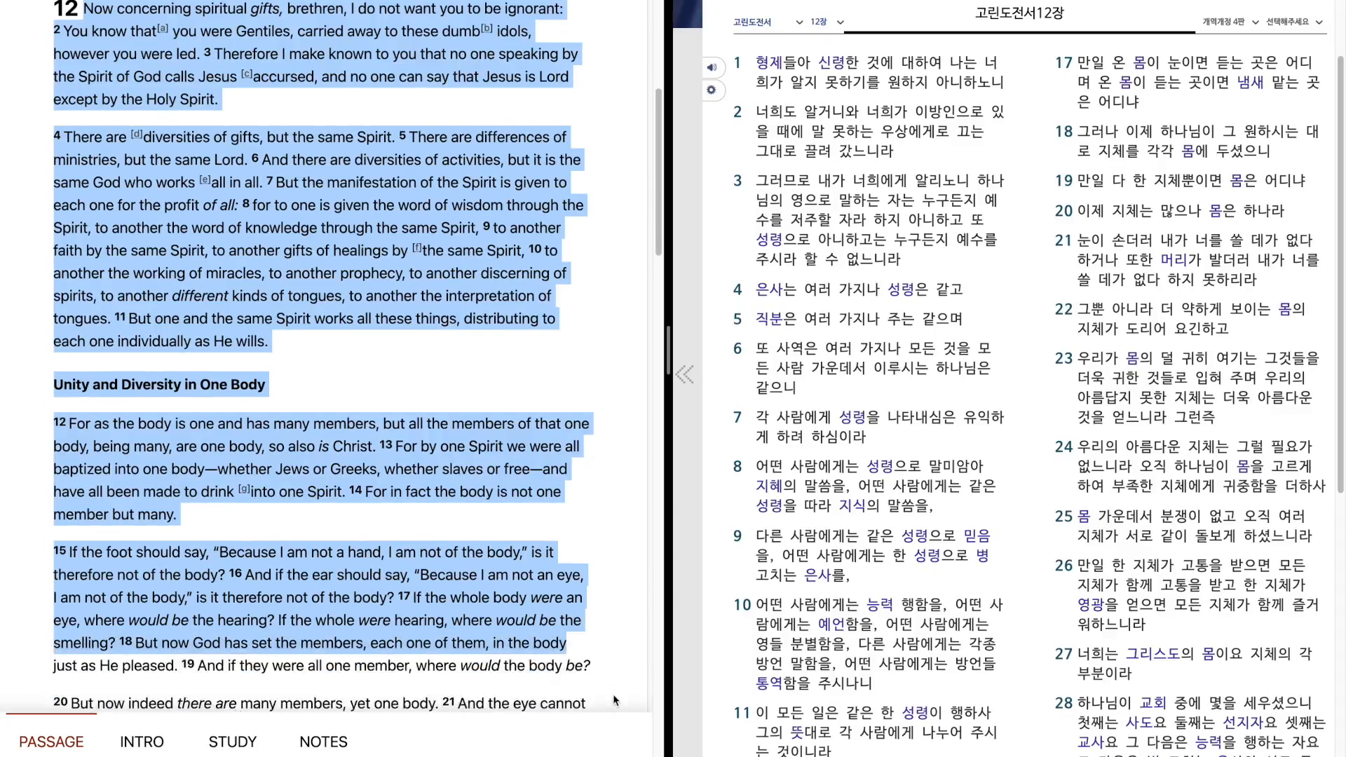
{"action": "scroll", "scroll_direction": "down", "scroll_amount": 3}
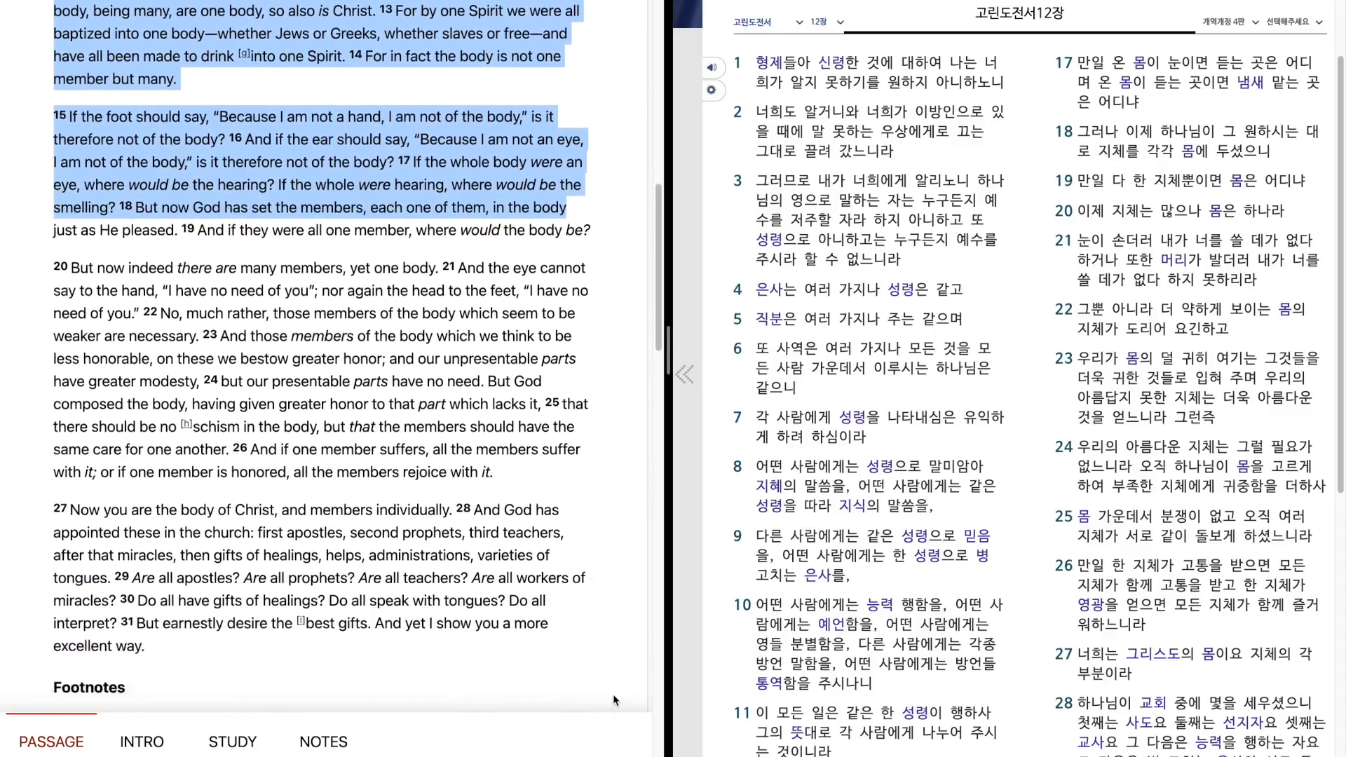
{"action": "scroll", "scroll_direction": "down", "scroll_amount": 3}
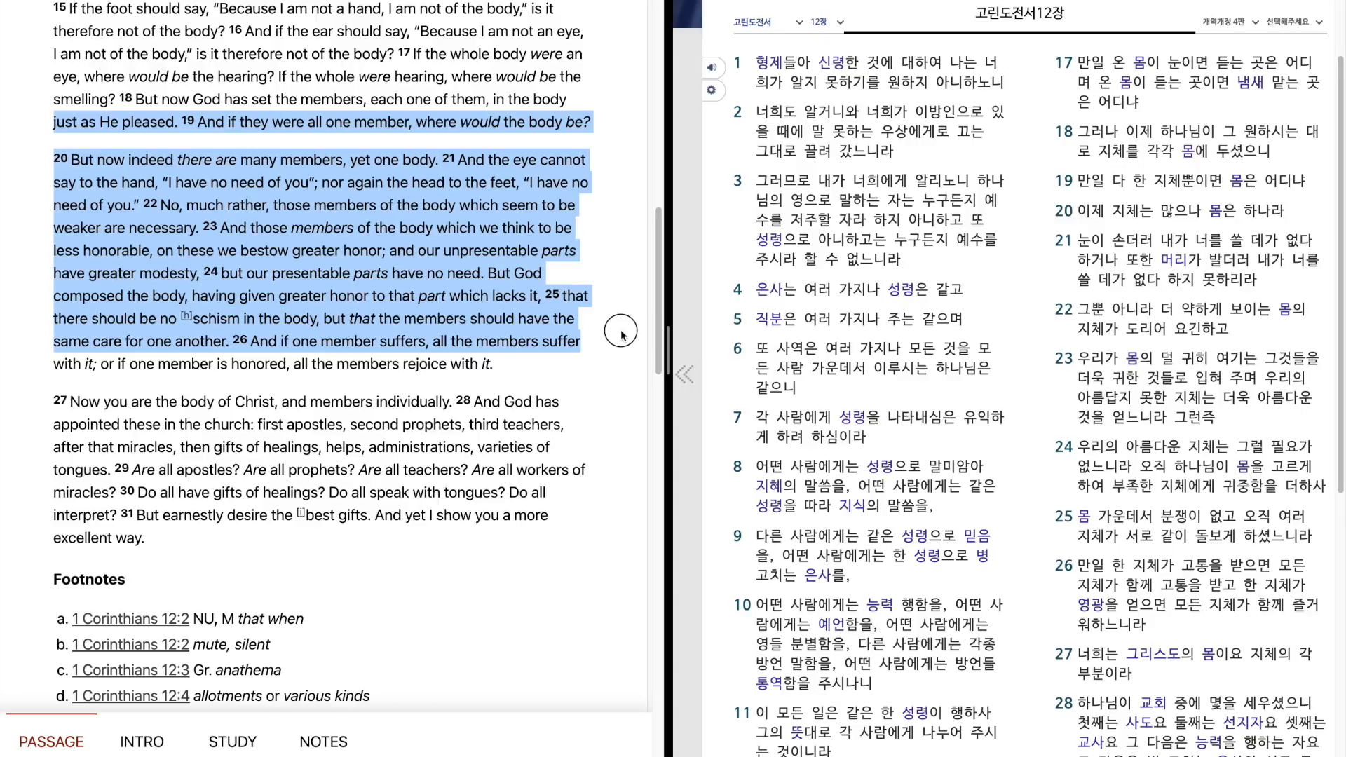
{"action": "mouse_move", "coordinate": [618, 346]}
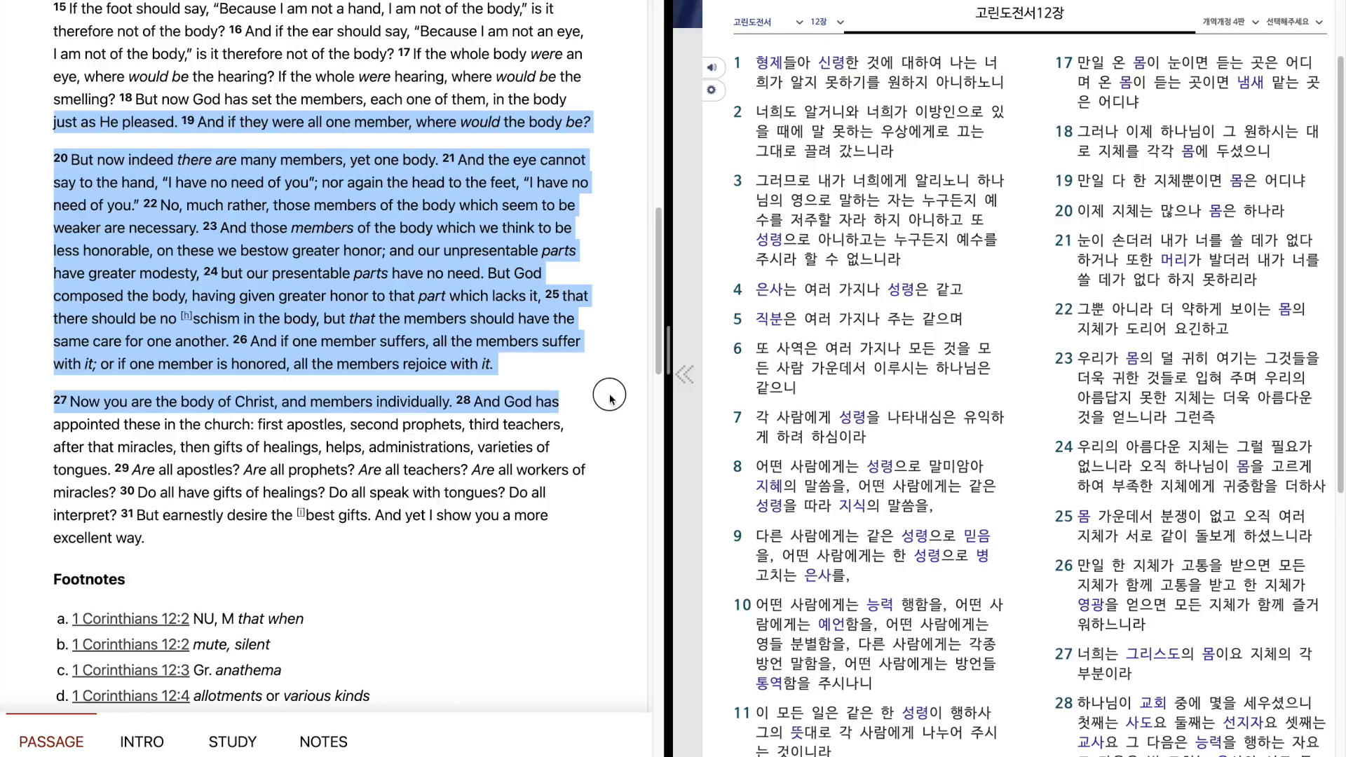
{"action": "mouse_move", "coordinate": [610, 404]}
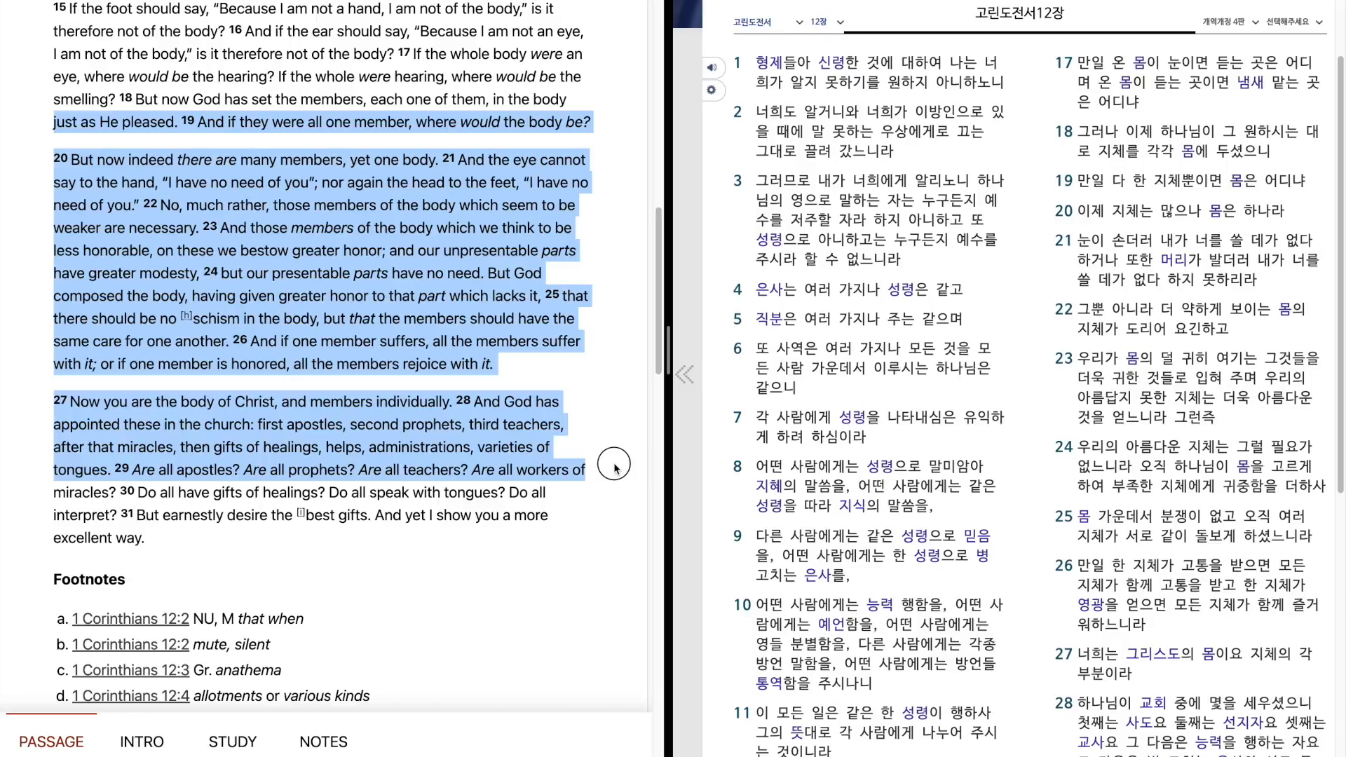
{"action": "mouse_move", "coordinate": [613, 477]}
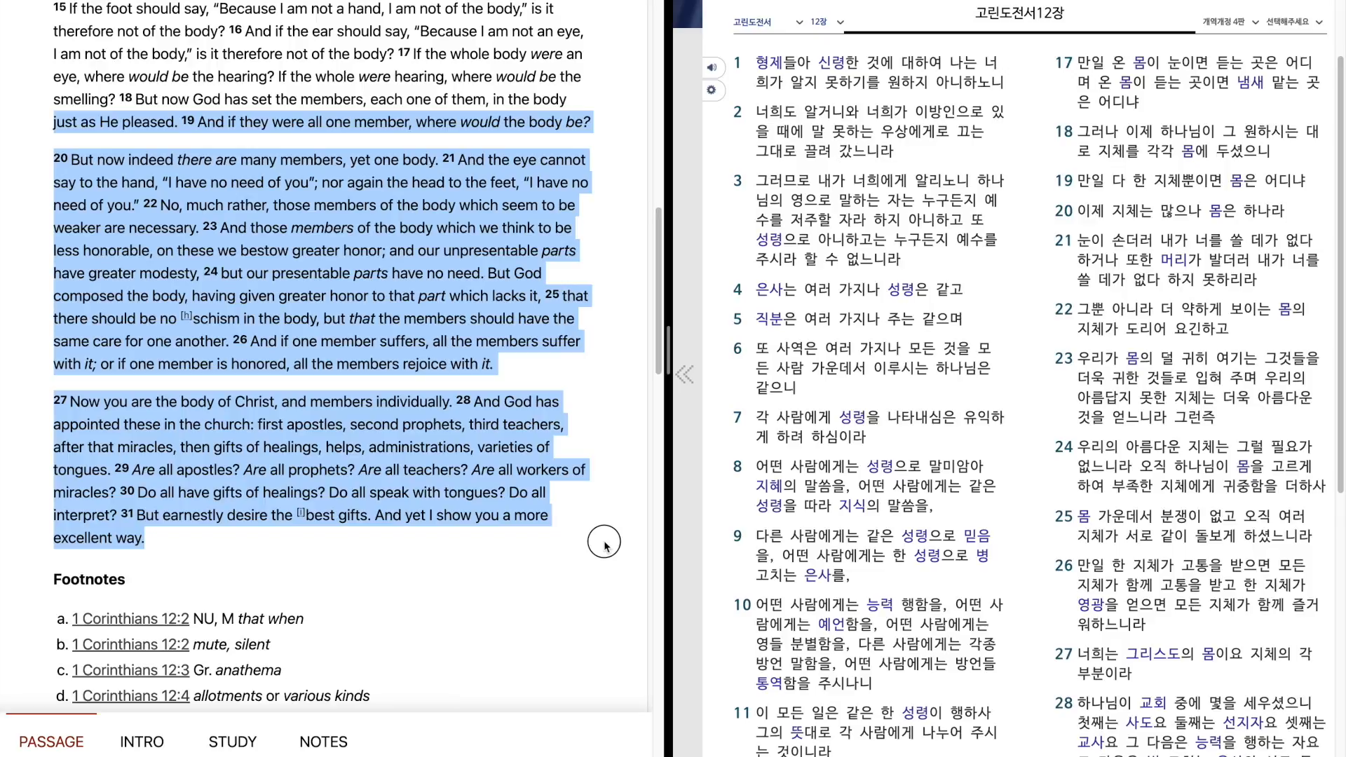
Clear the English highlight, return to the chapter top and begin the Korean text at verse 1.
{"action": "left_click", "coordinate": [604, 547]}
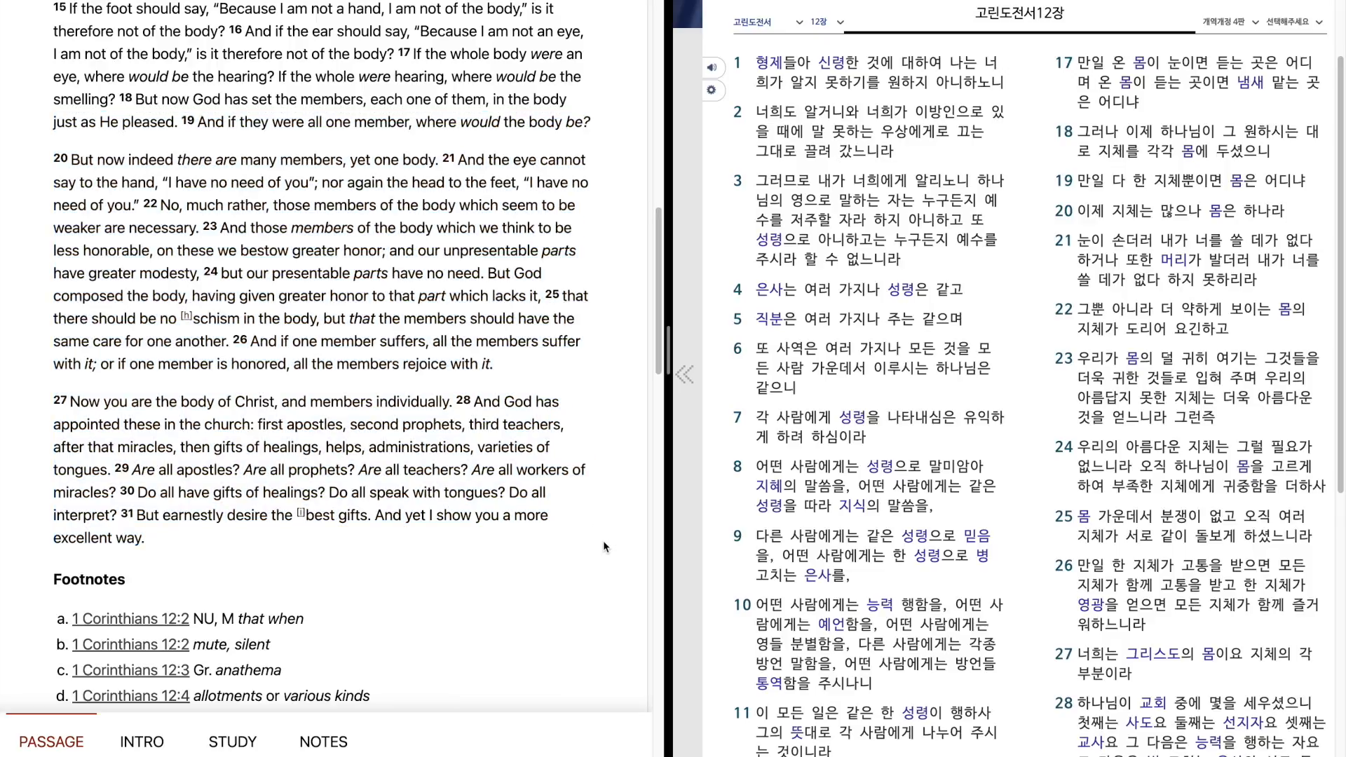
{"action": "scroll", "scroll_direction": "up", "scroll_amount": 3}
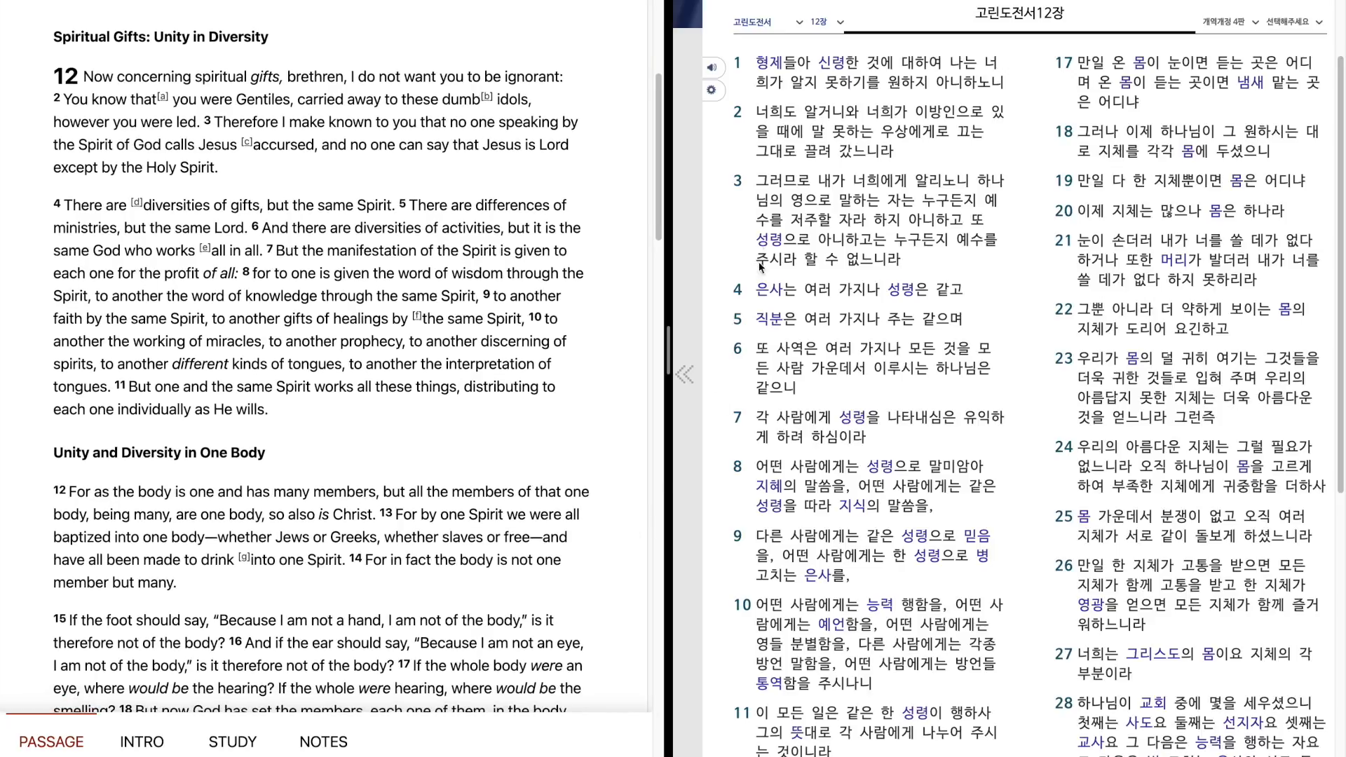
{"action": "mouse_move", "coordinate": [757, 81]}
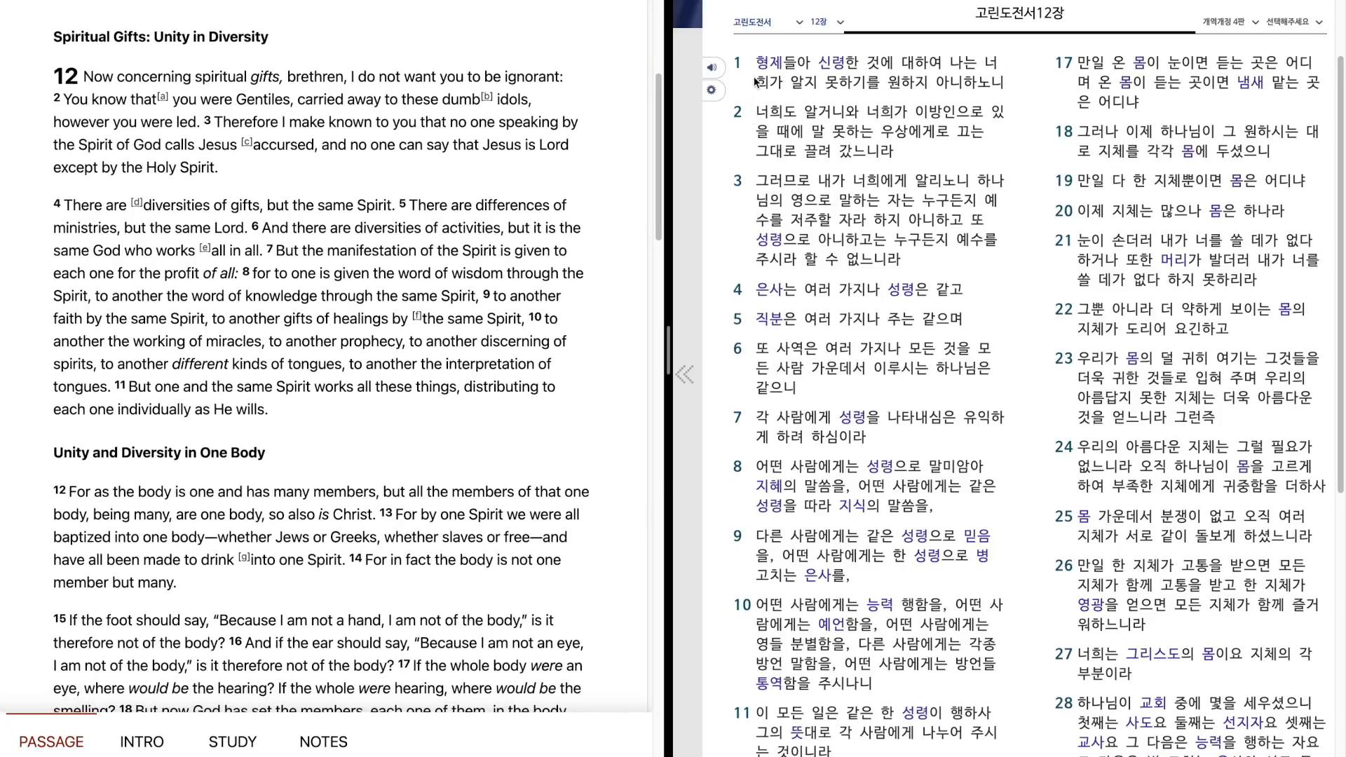
{"action": "left_click", "coordinate": [867, 73]}
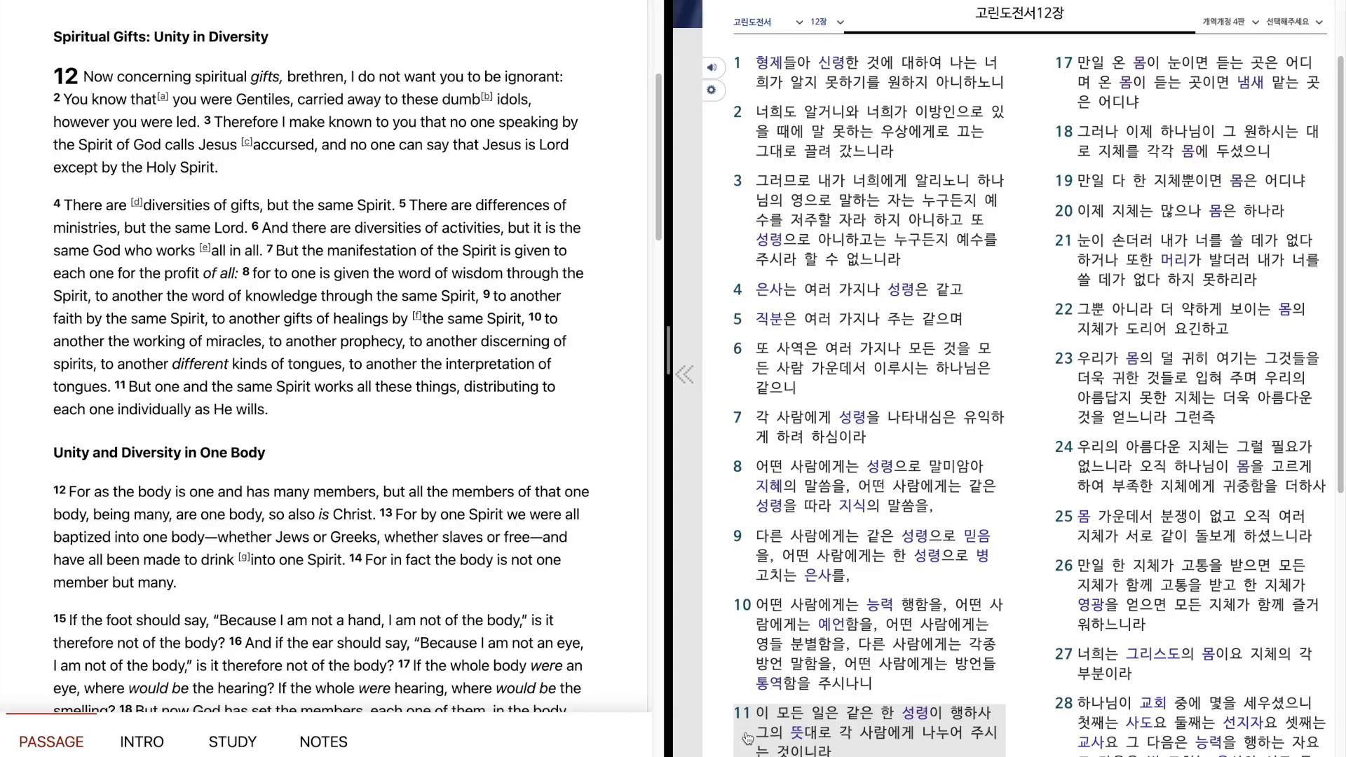
Move the Korean pane down and read verses 12 through 14 of 고린도전서 12장.
{"action": "scroll", "scroll_direction": "down", "scroll_amount": 3}
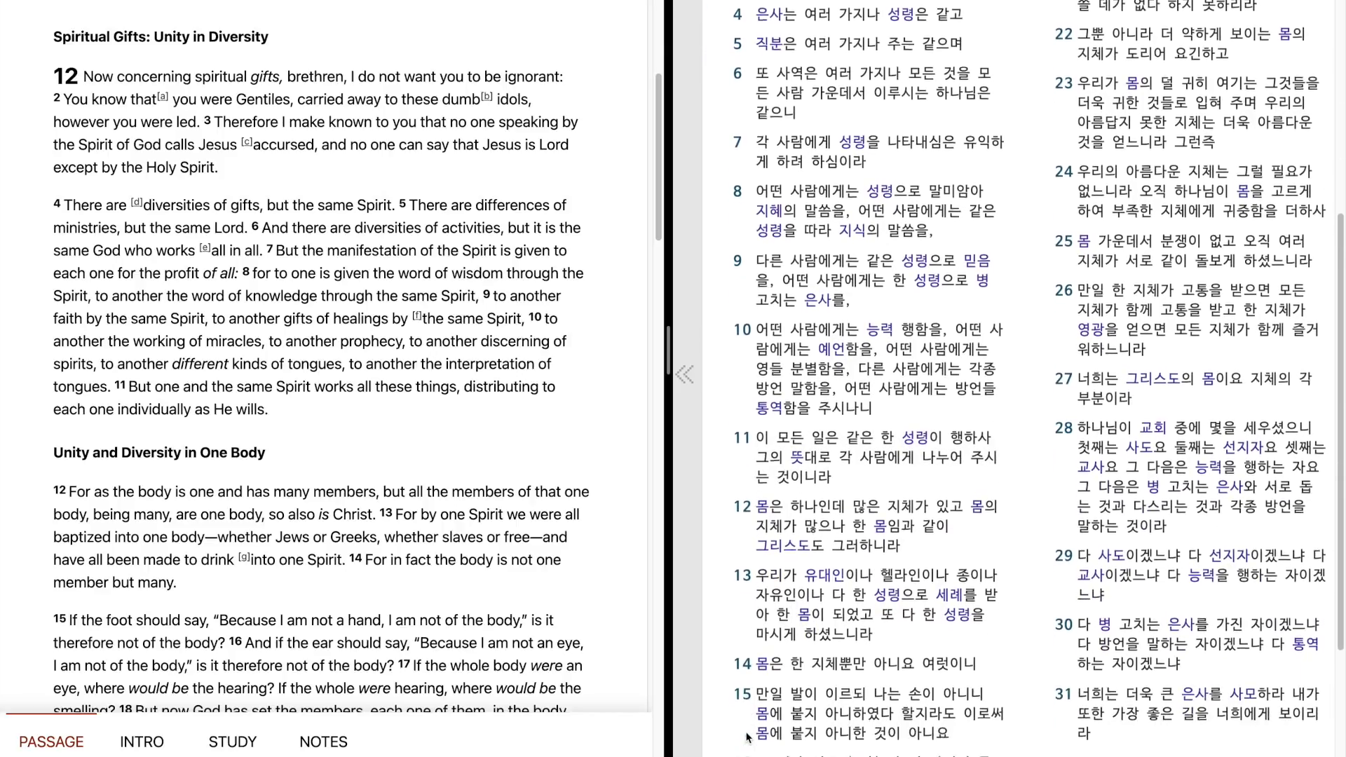
{"action": "scroll", "scroll_direction": "down", "scroll_amount": 3}
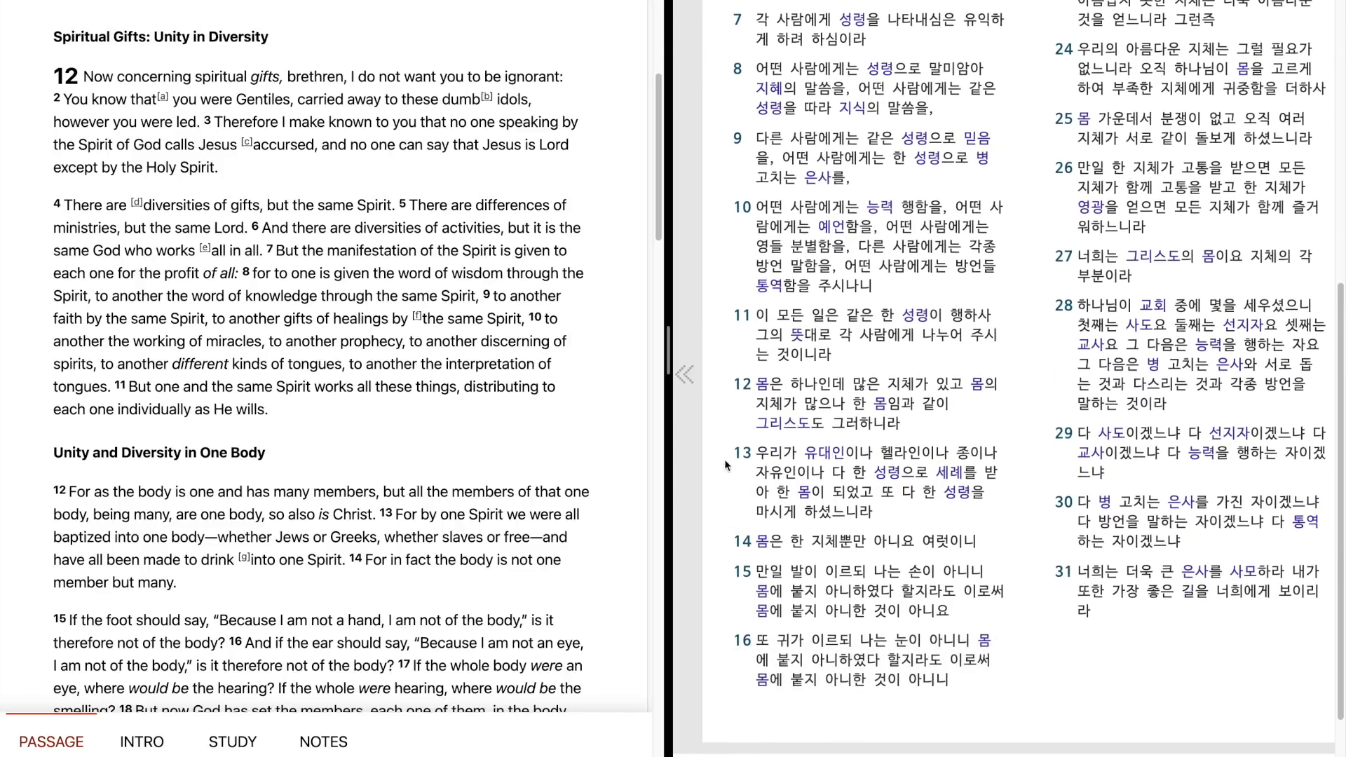
{"action": "left_click", "coordinate": [867, 335]}
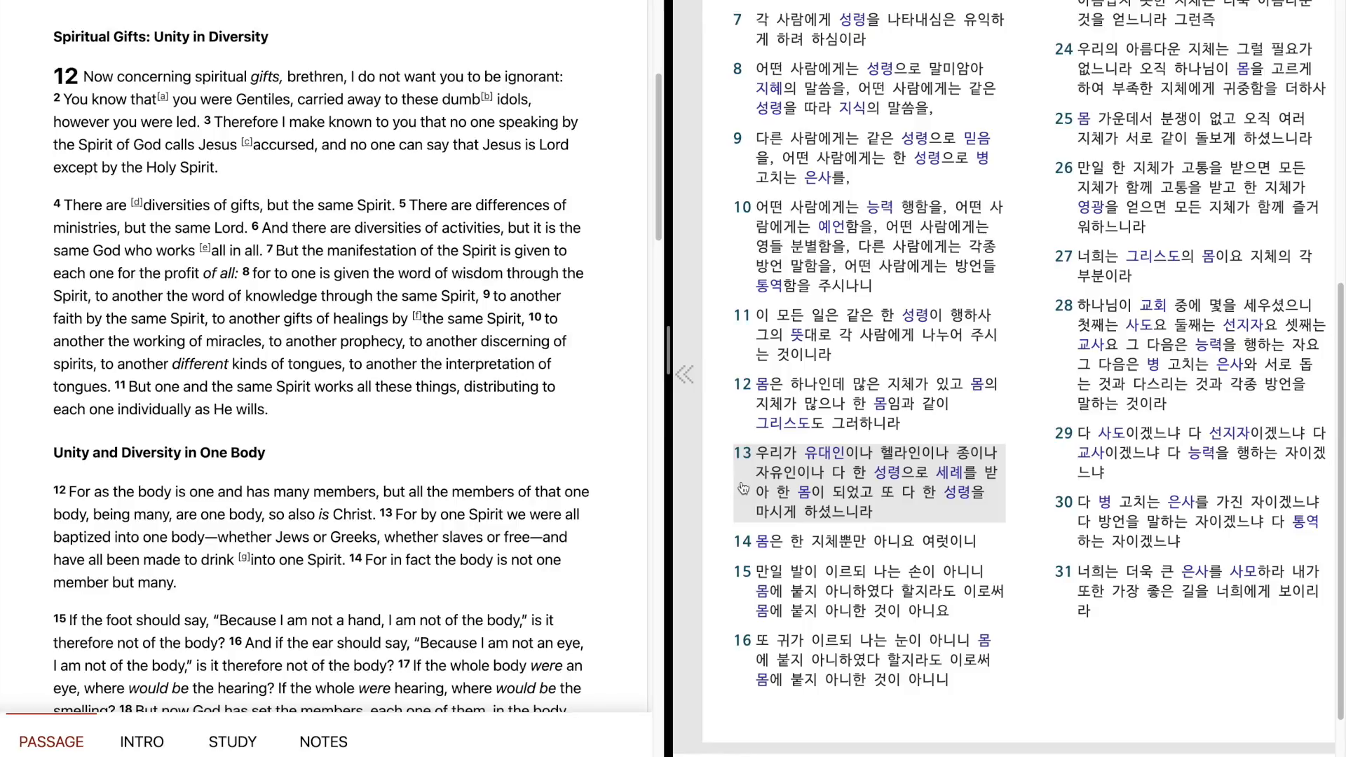
{"action": "mouse_move", "coordinate": [745, 530]}
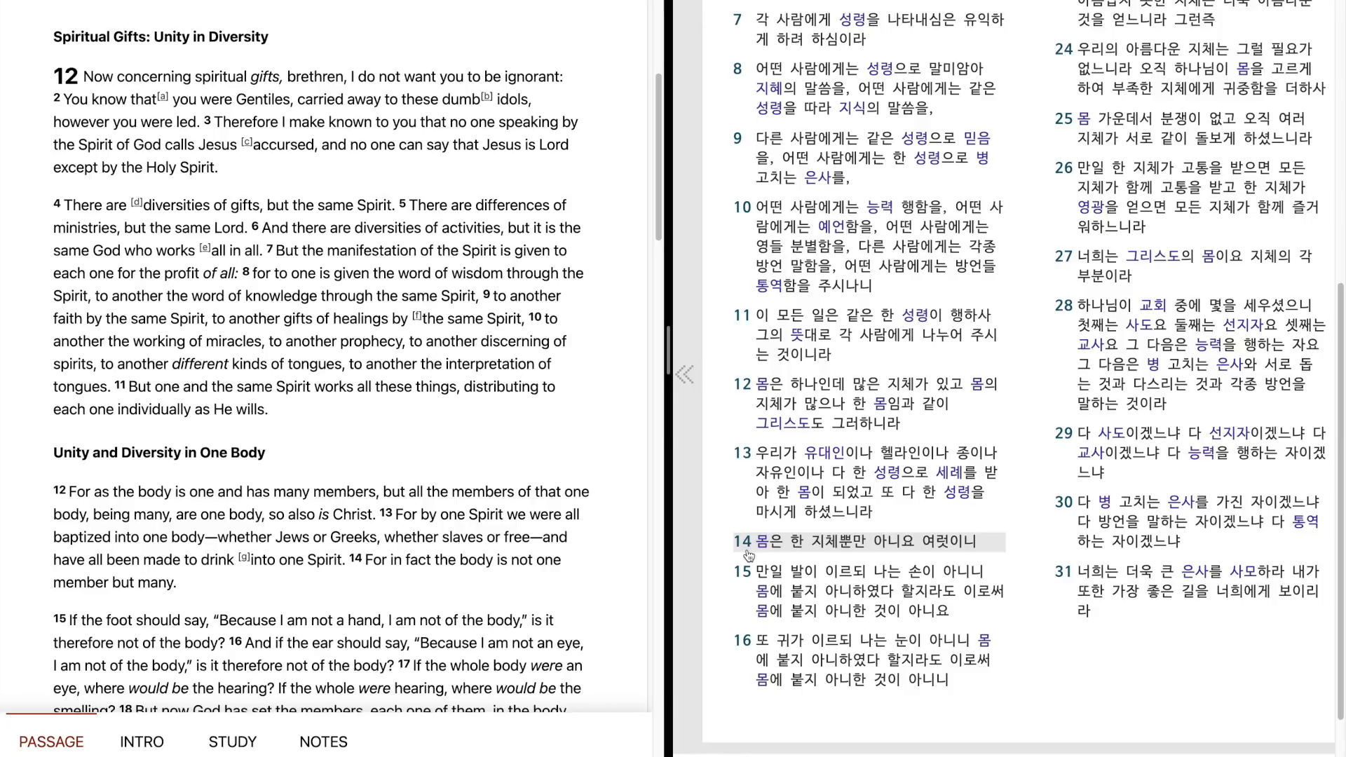
{"action": "left_click", "coordinate": [858, 591]}
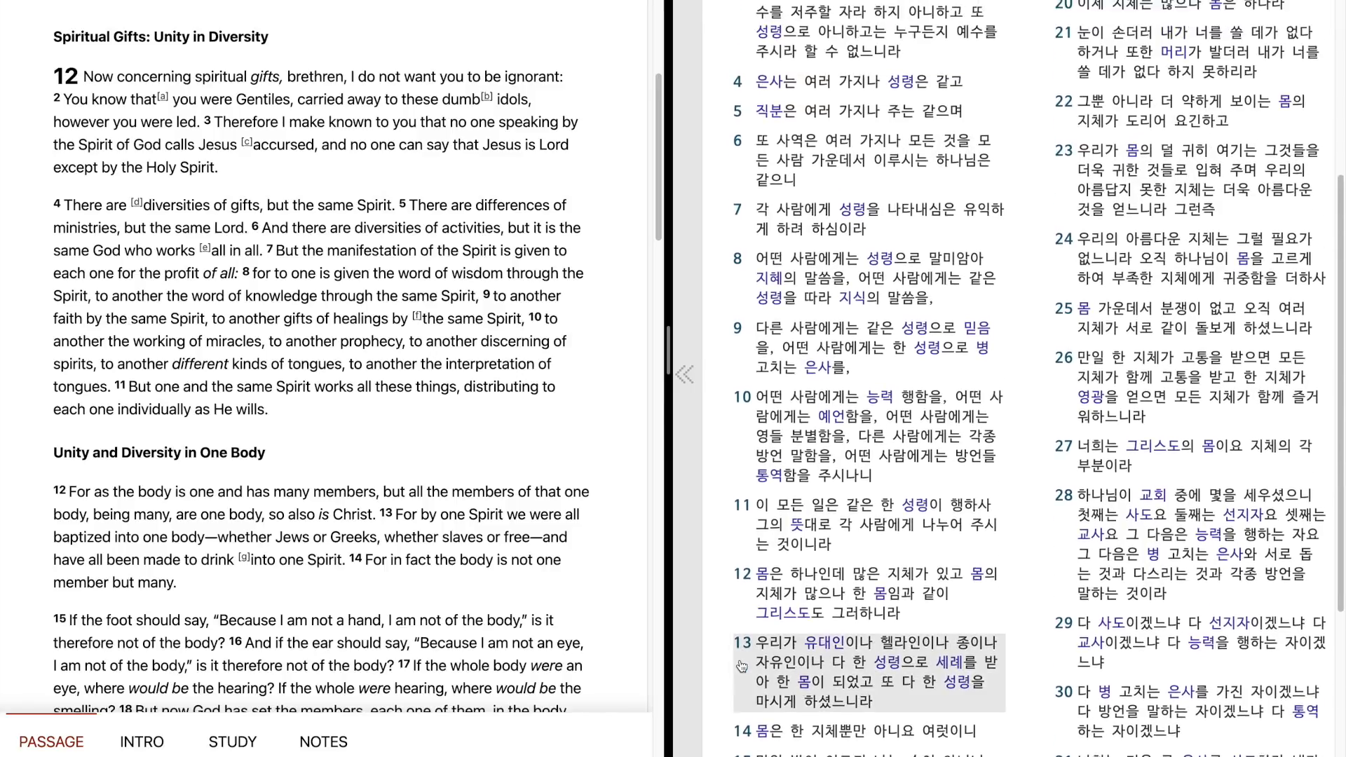
Scroll the Korean pane back up to the chapter heading while reading verses 24–25.
{"action": "scroll", "scroll_direction": "up", "scroll_amount": 3}
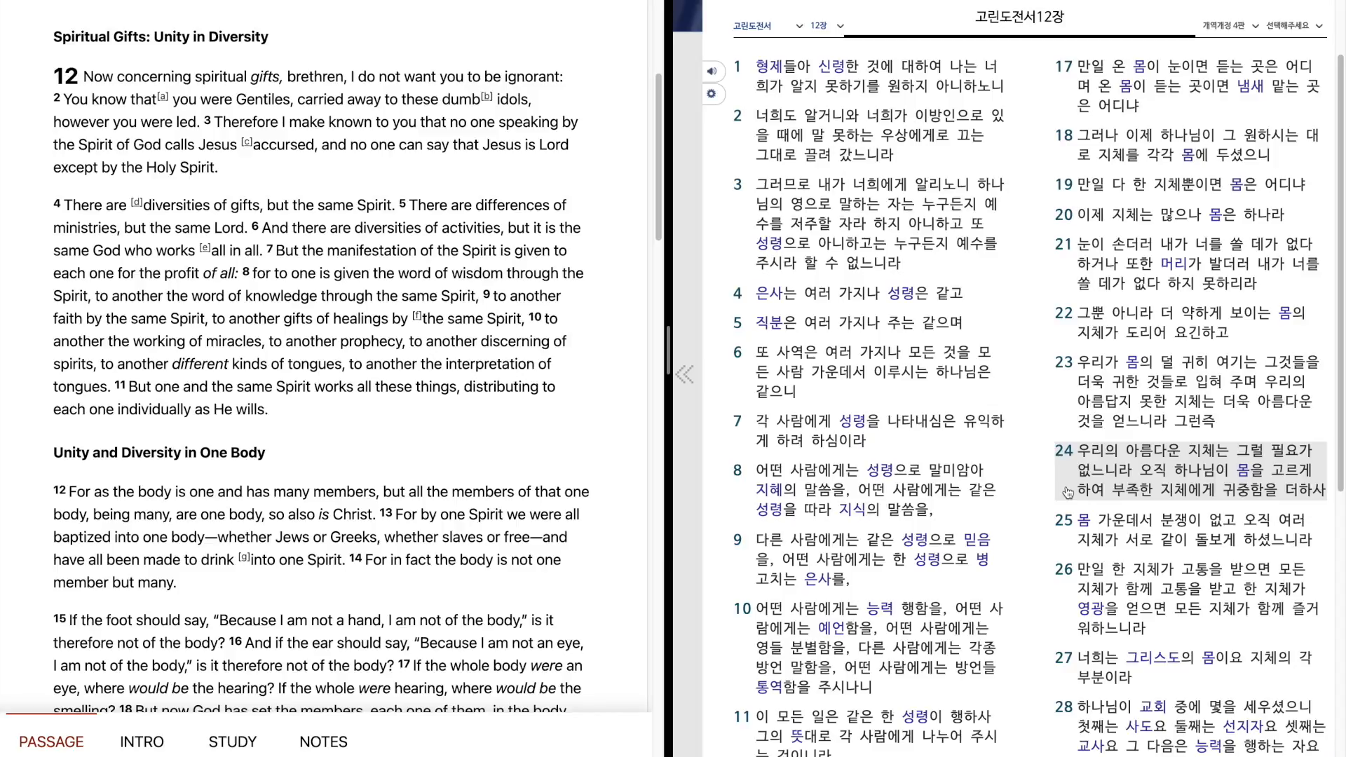
{"action": "mouse_move", "coordinate": [1065, 530]}
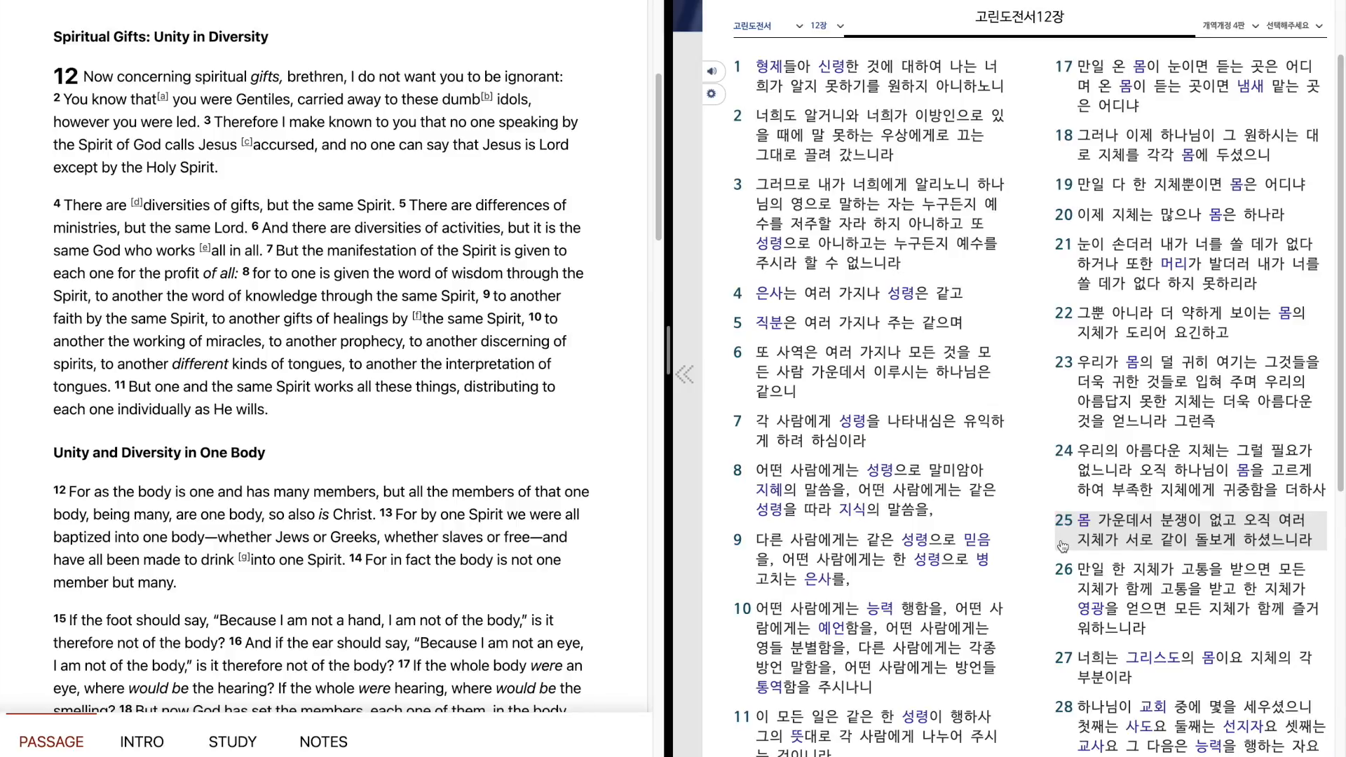
Scroll the Korean pane down to the chapter's final verses, 28 through 31.
{"action": "scroll", "scroll_direction": "down", "scroll_amount": 3}
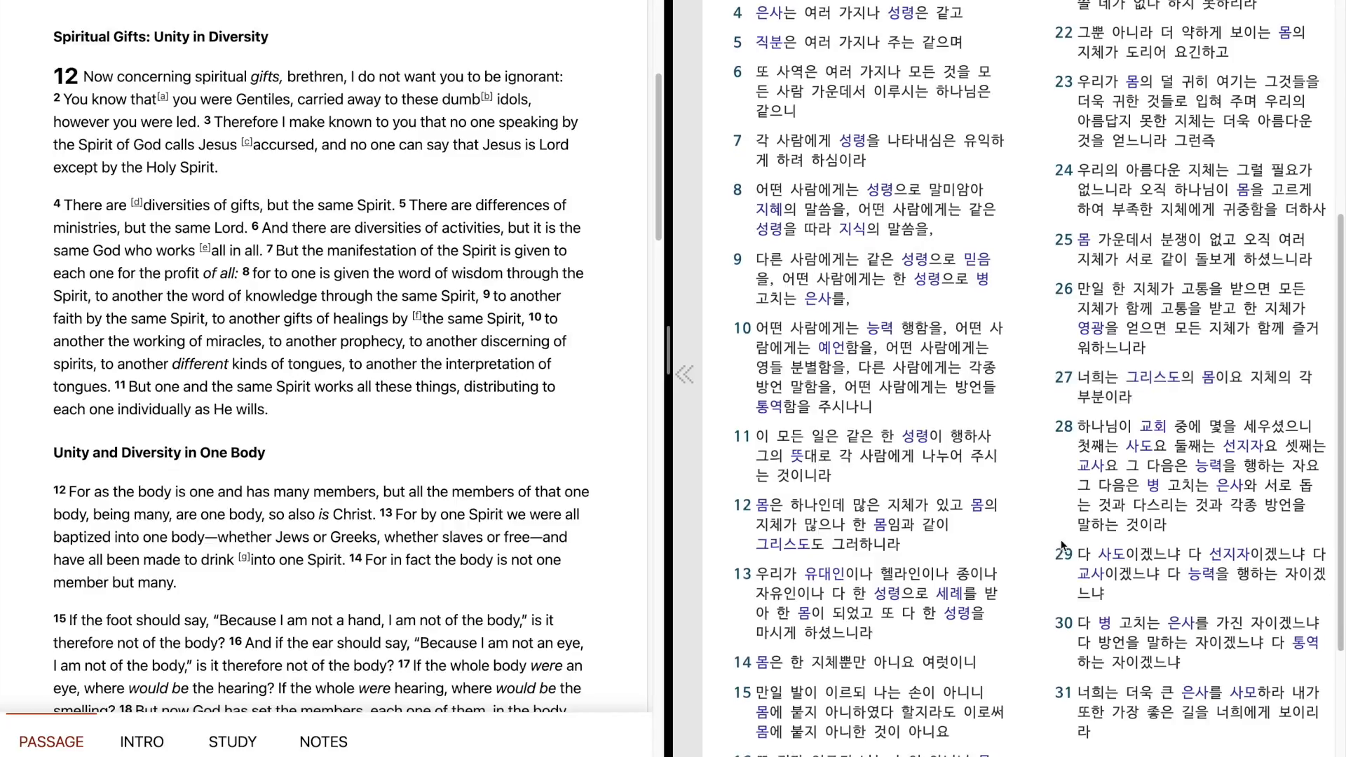
{"action": "scroll", "scroll_direction": "down", "scroll_amount": 3}
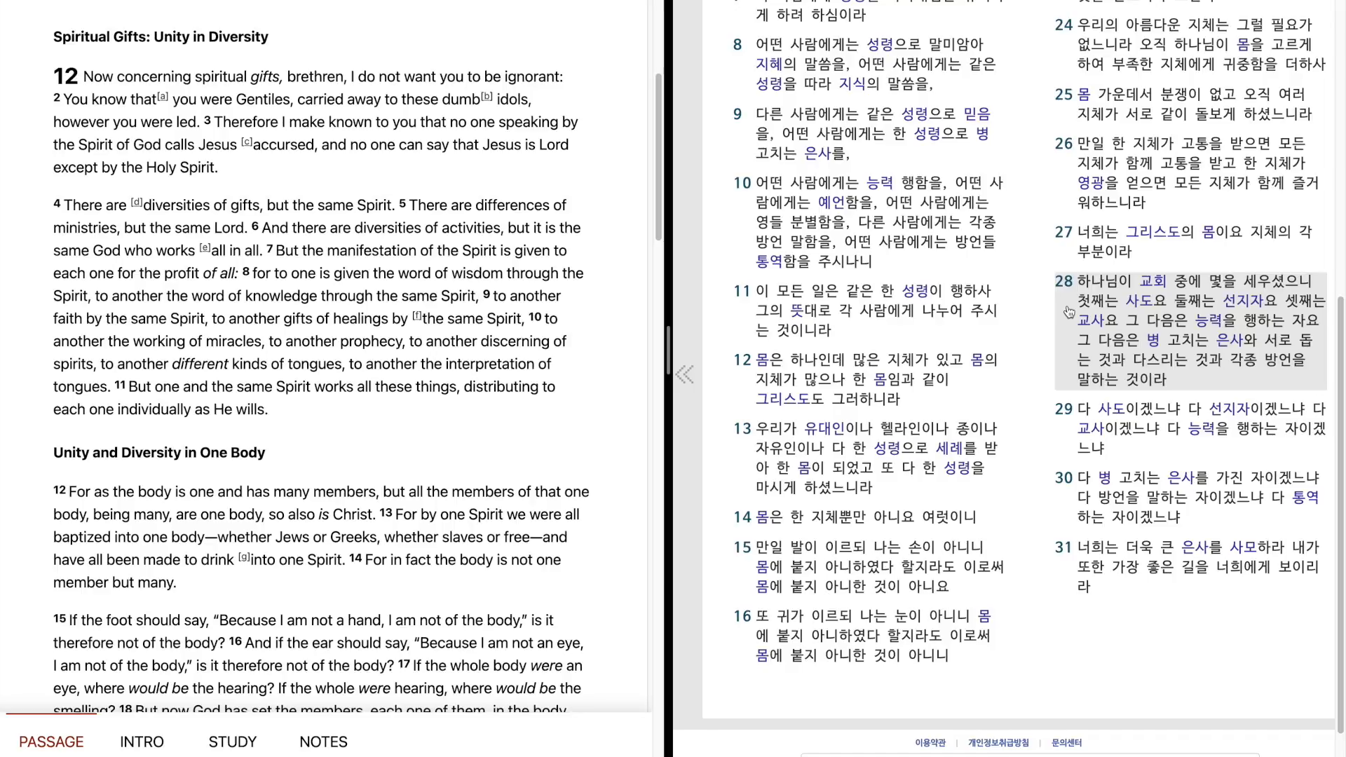
{"action": "mouse_move", "coordinate": [1071, 328]}
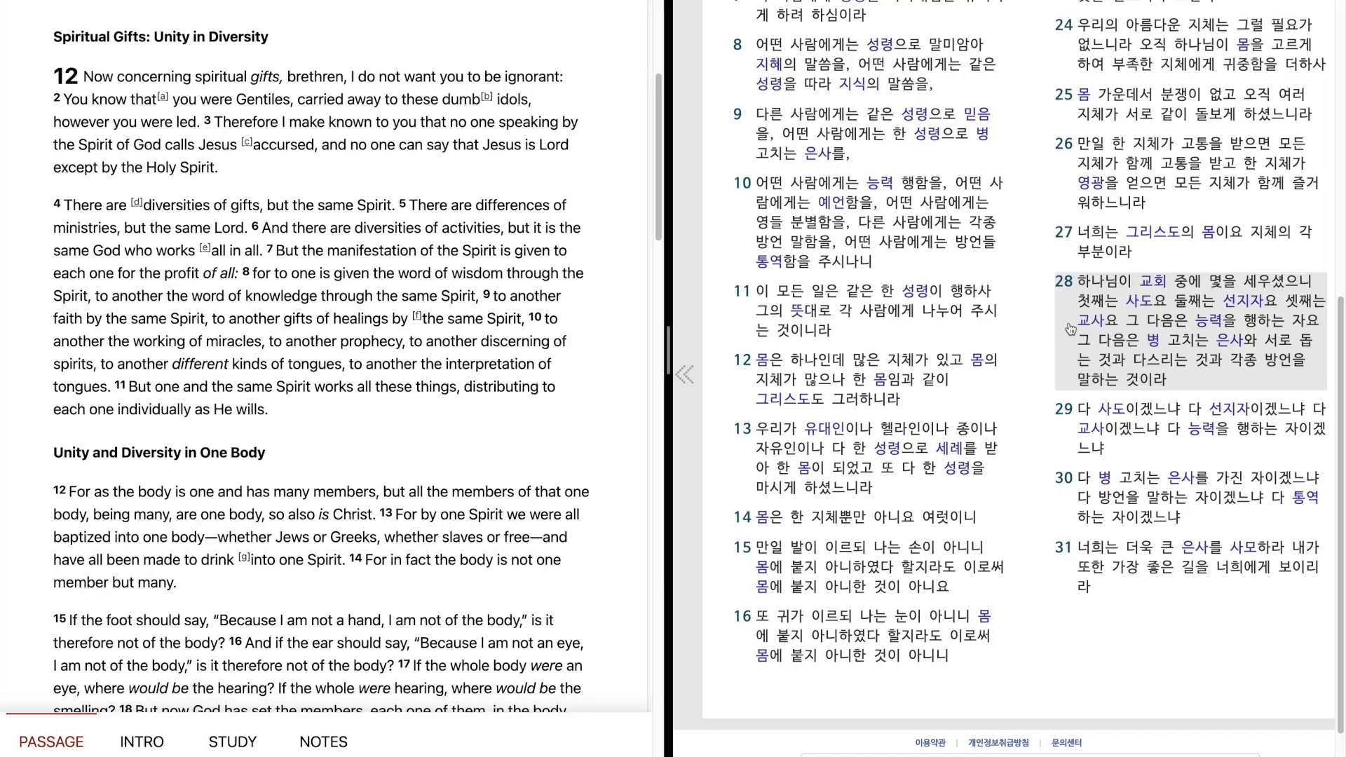
{"action": "mouse_move", "coordinate": [1070, 426]}
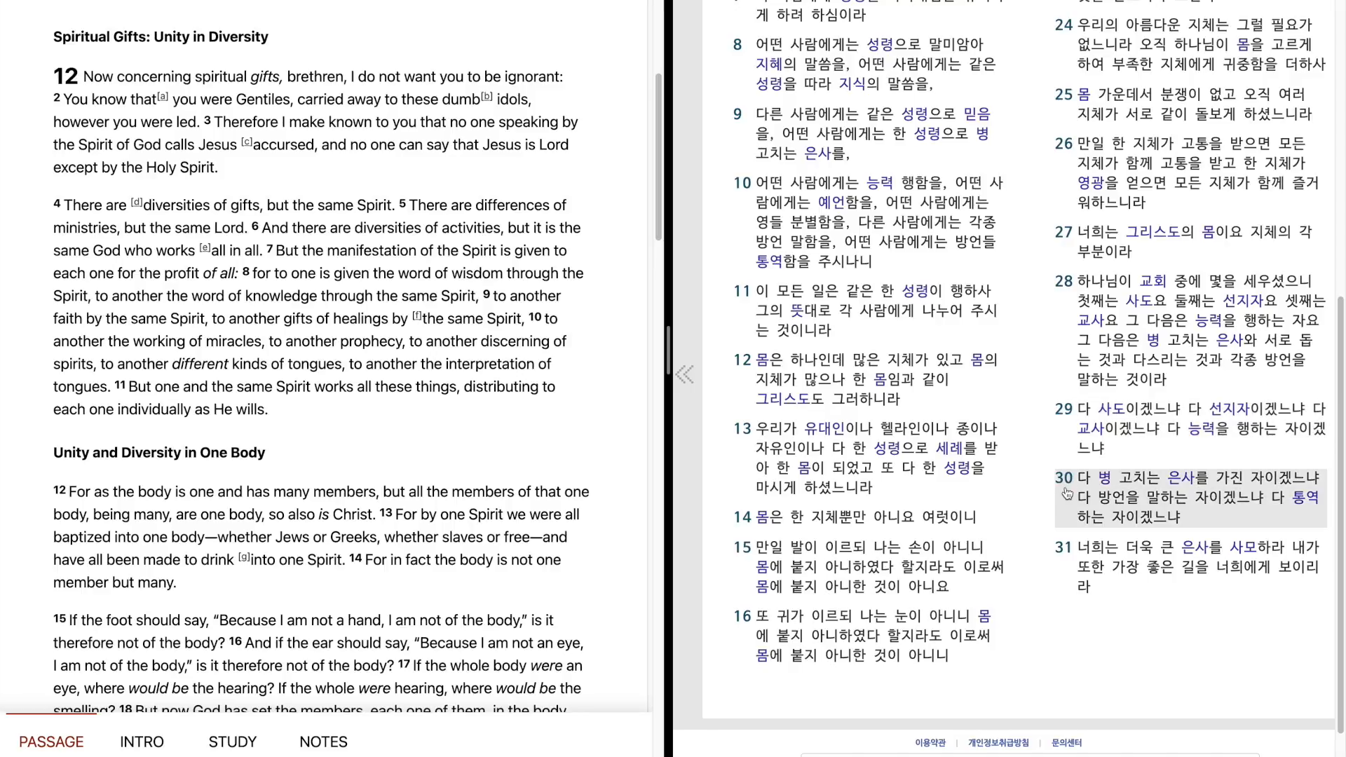
{"action": "mouse_move", "coordinate": [1066, 508]}
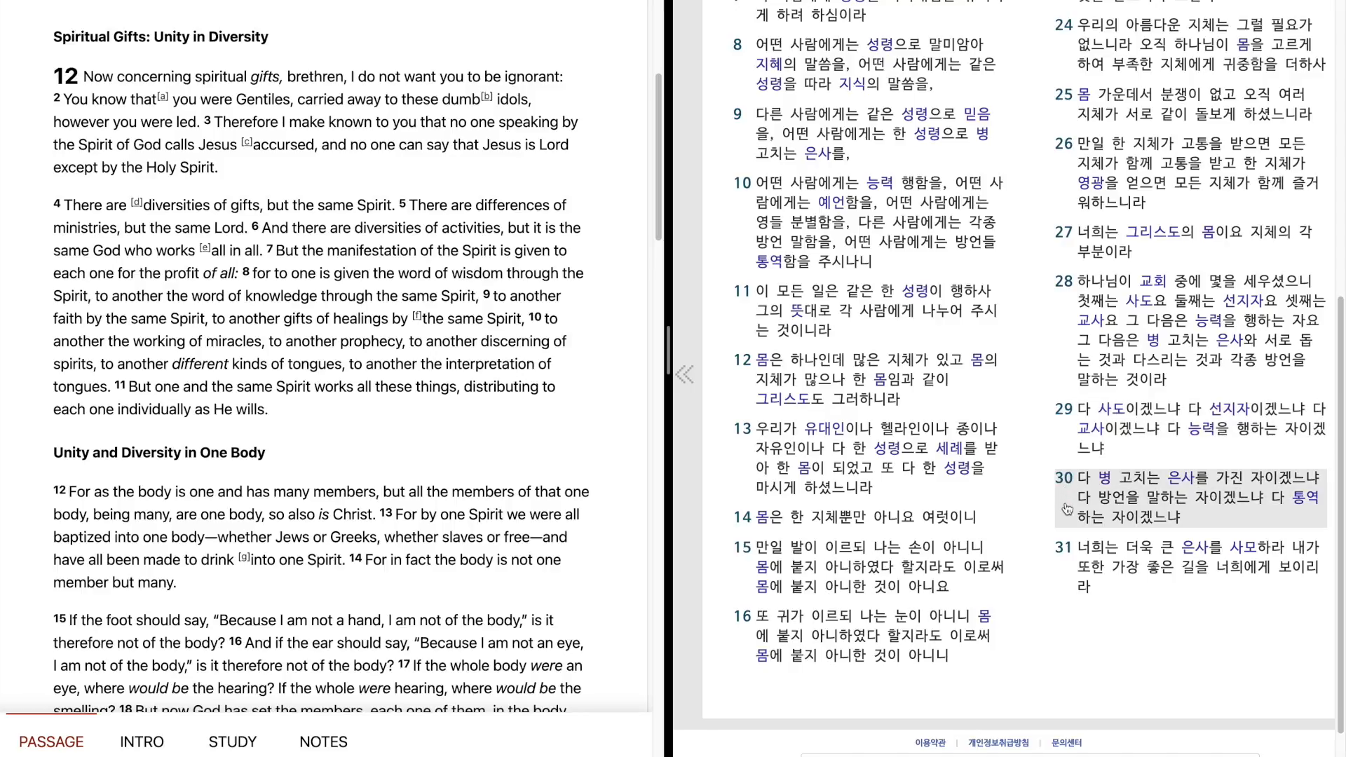